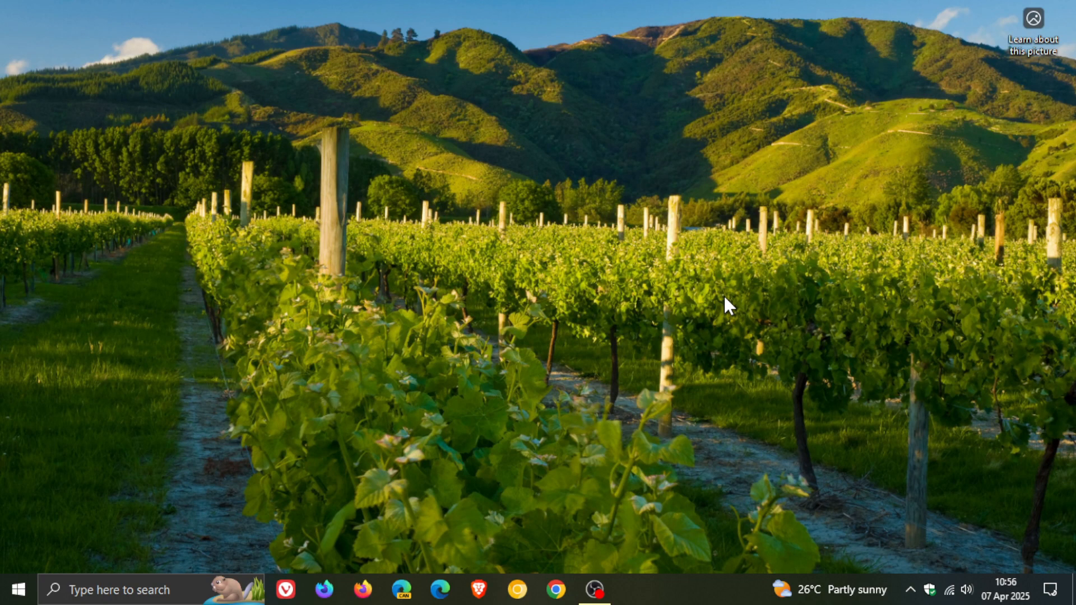
{"action": "mouse_move", "coordinate": [857, 243]}
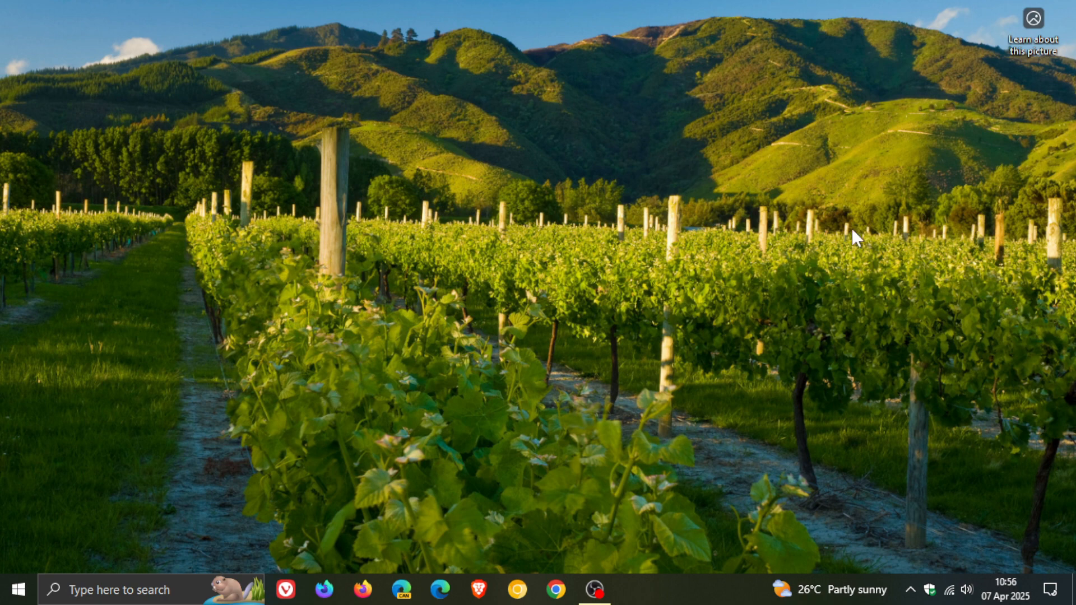
{"action": "mouse_move", "coordinate": [537, 195]}
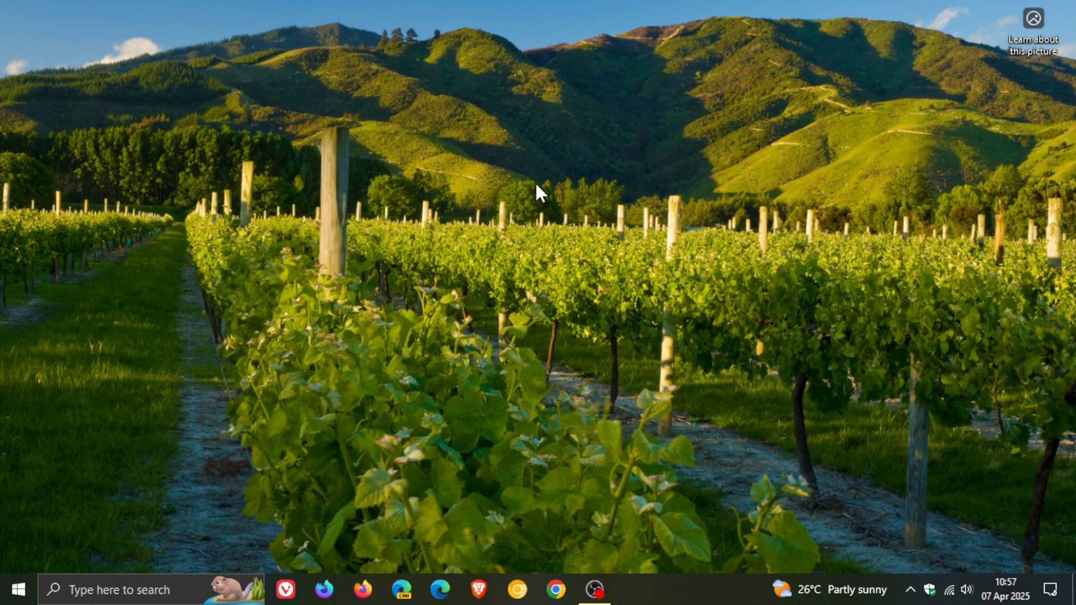
{"action": "mouse_move", "coordinate": [21, 589]}
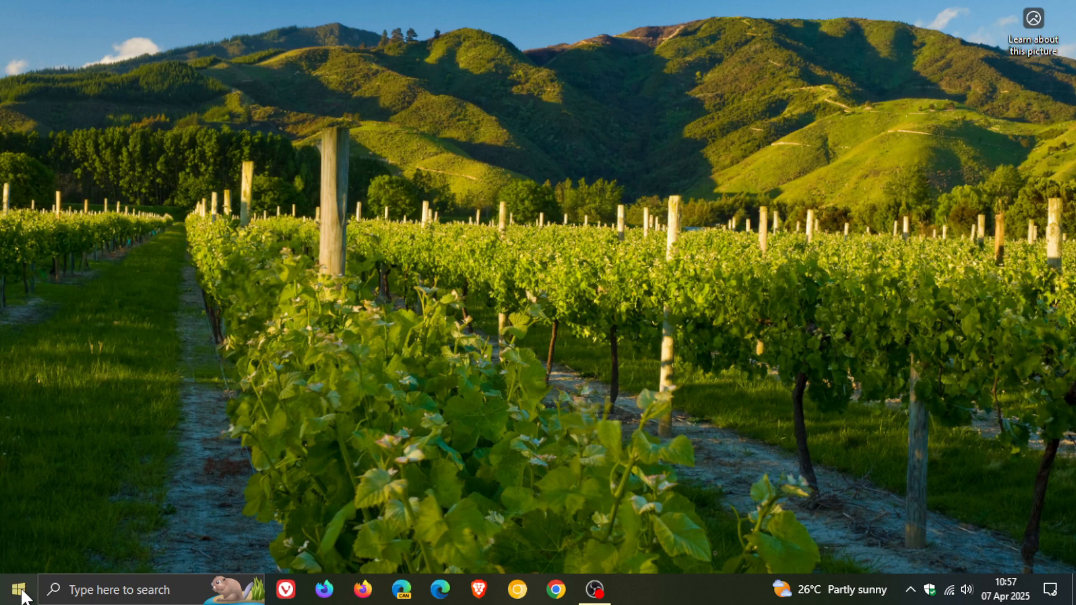
- Reach System > Multitasking from the Start menu's Settings gear, then tuck the window away
{"action": "left_click", "coordinate": [21, 588]}
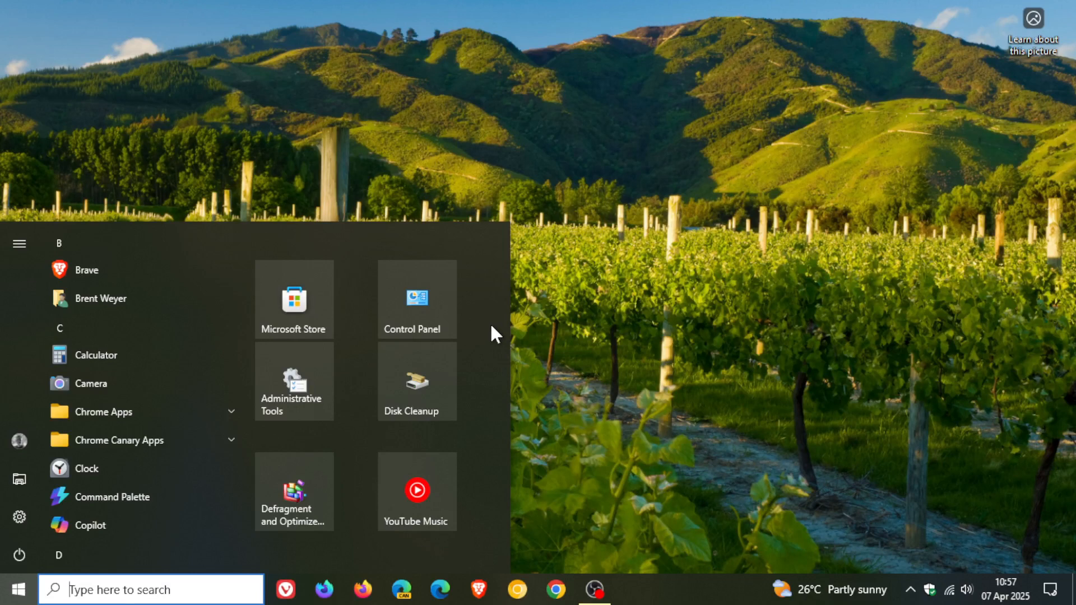
{"action": "mouse_move", "coordinate": [413, 314]}
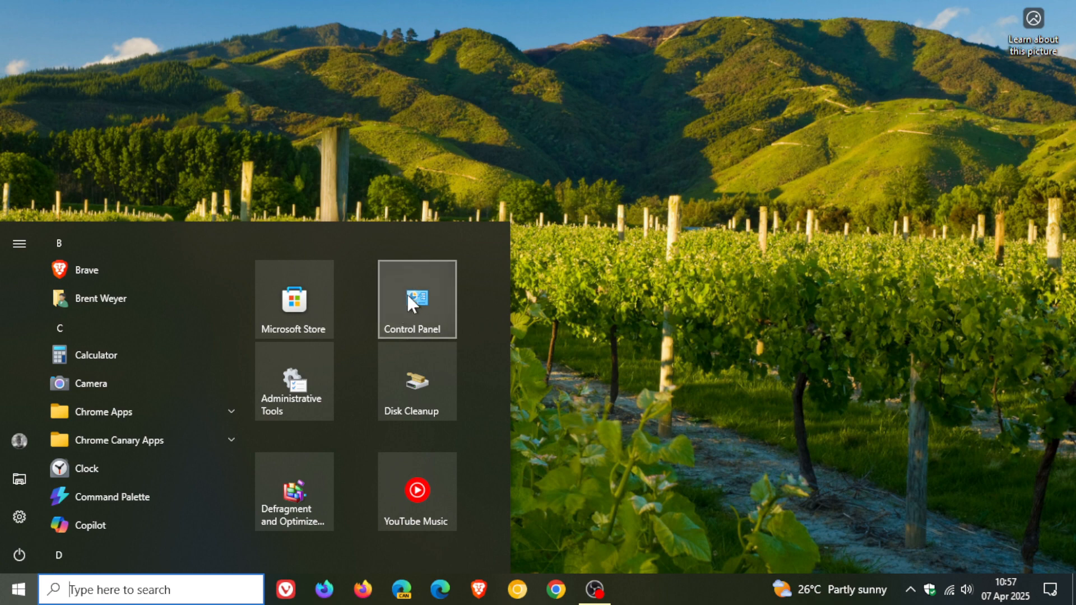
{"action": "mouse_move", "coordinate": [522, 226]}
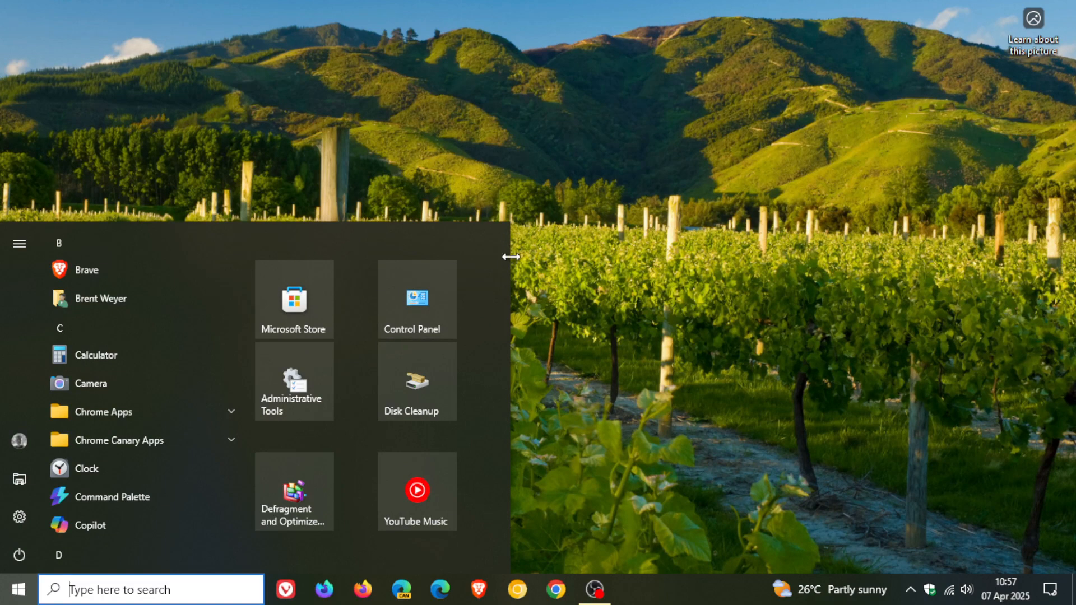
{"action": "mouse_move", "coordinate": [510, 270]}
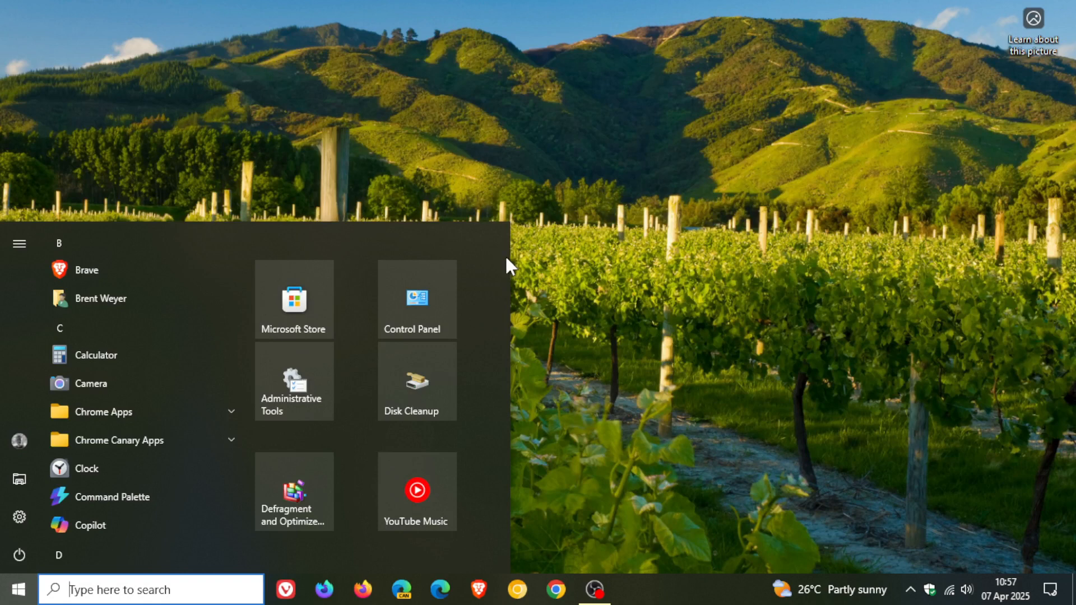
{"action": "mouse_move", "coordinate": [630, 236]}
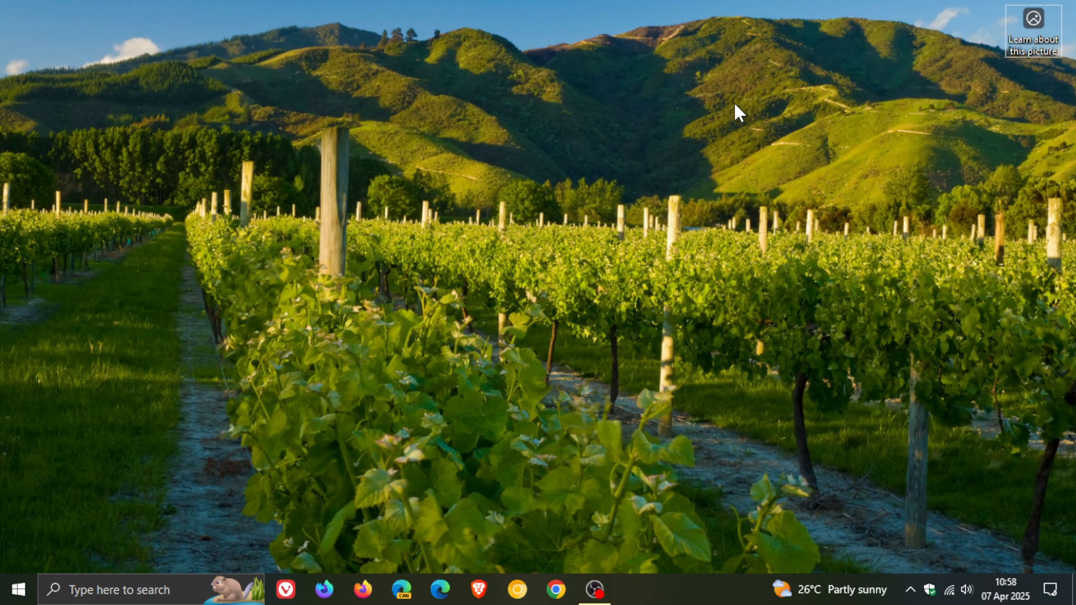
{"action": "mouse_move", "coordinate": [724, 113]}
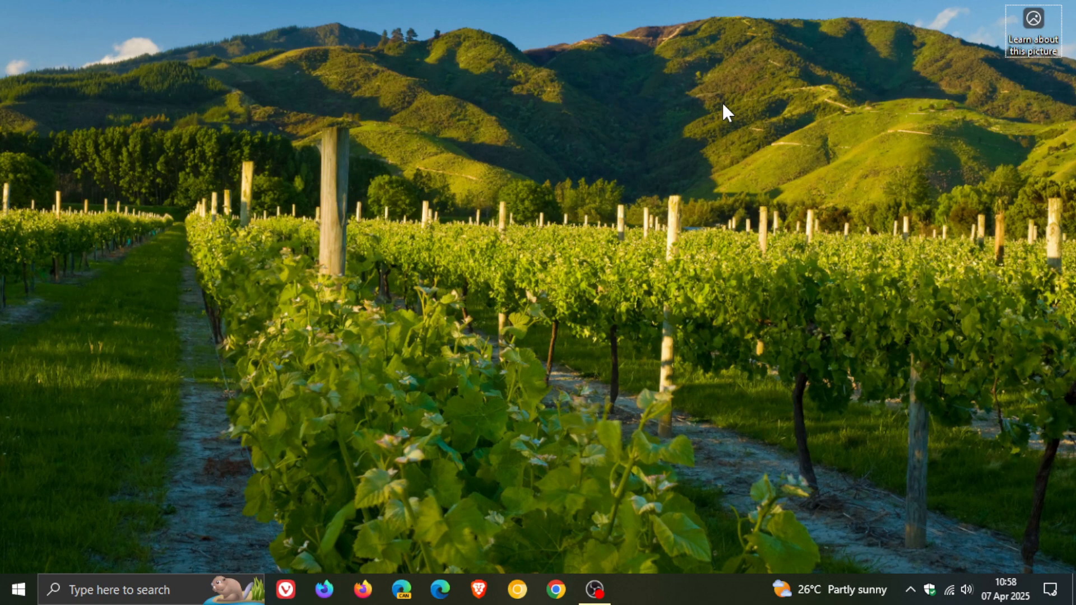
{"action": "left_click", "coordinate": [21, 587]}
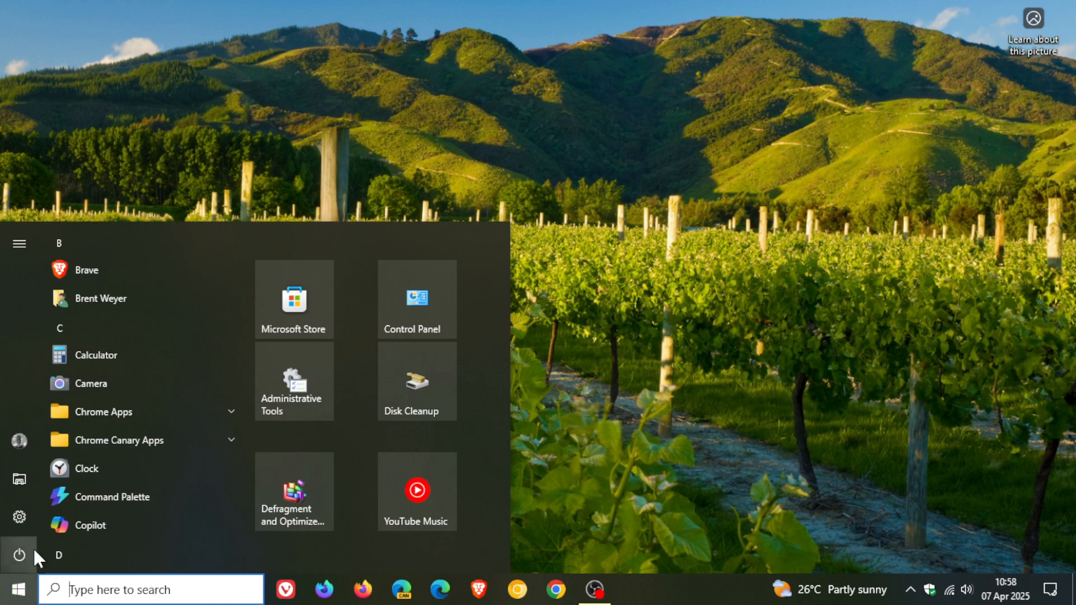
{"action": "left_click", "coordinate": [18, 515]}
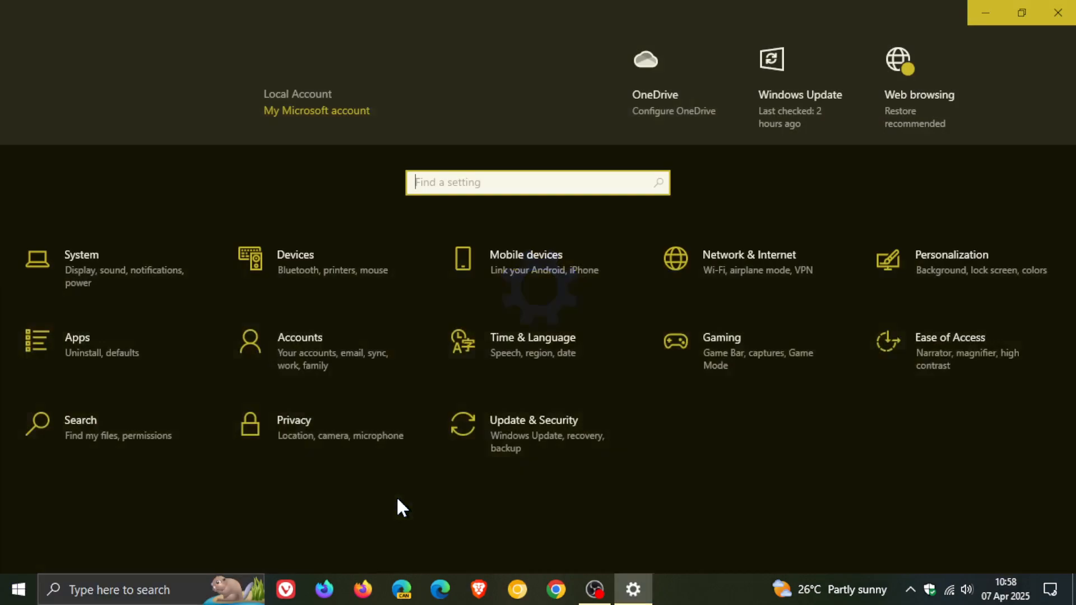
{"action": "left_click", "coordinate": [81, 269]}
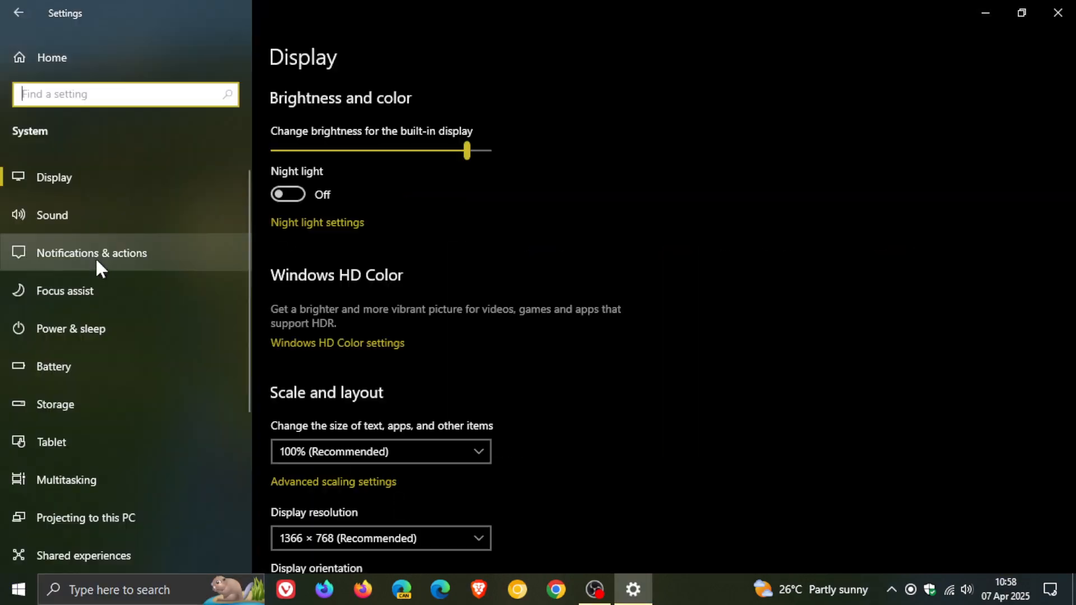
{"action": "left_click", "coordinate": [66, 480]}
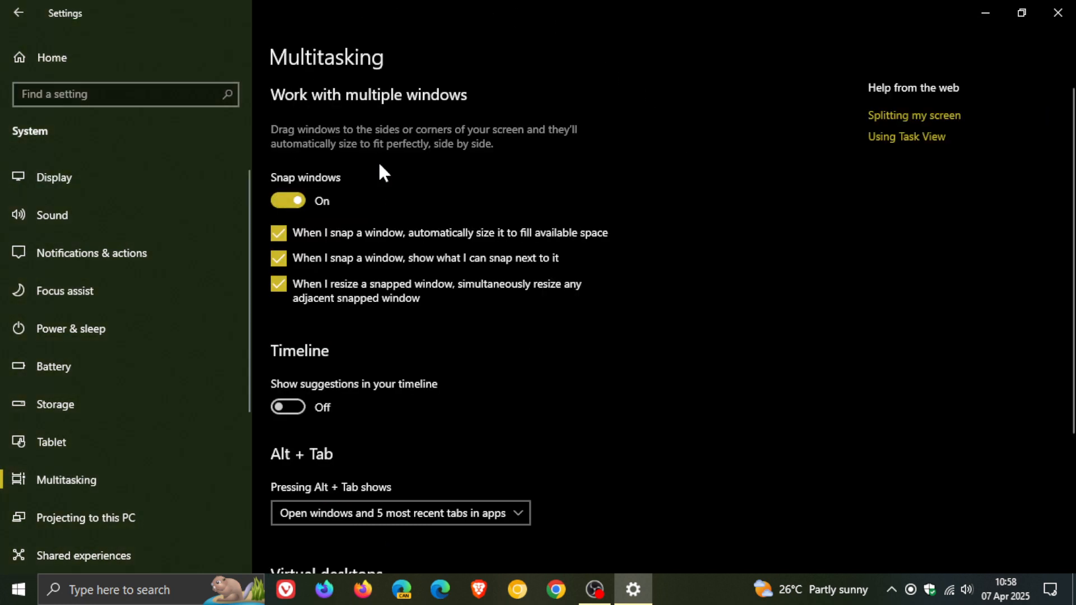
{"action": "mouse_move", "coordinate": [511, 109]}
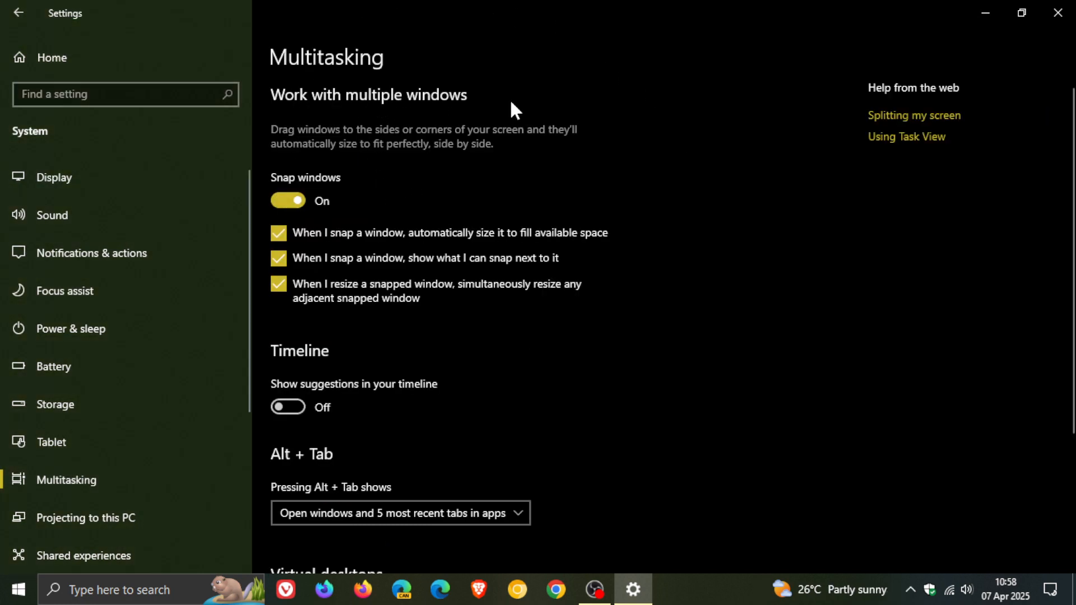
{"action": "mouse_move", "coordinate": [691, 117]}
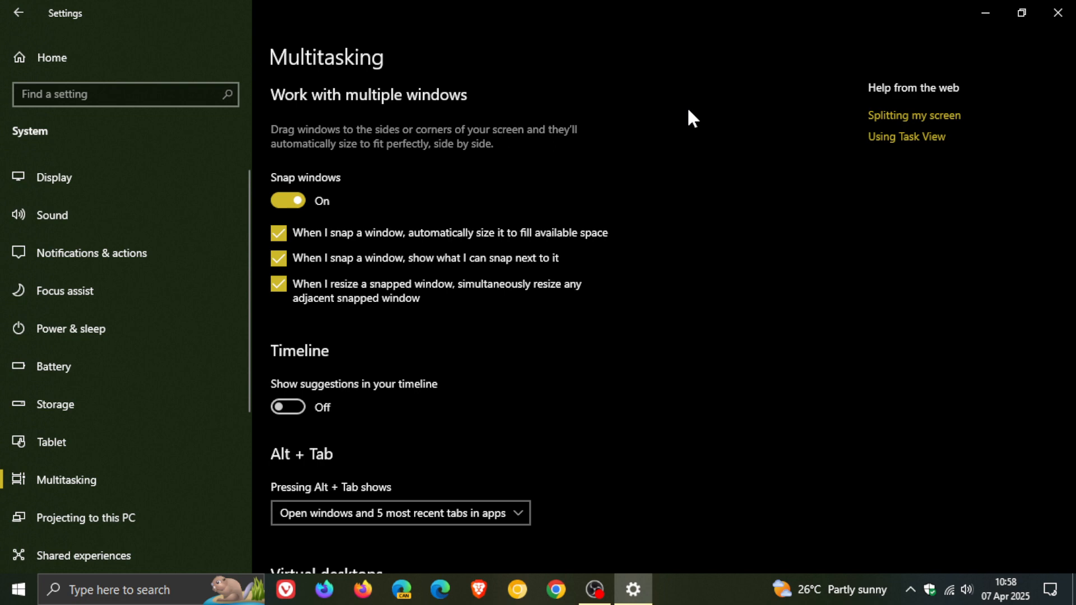
{"action": "mouse_move", "coordinate": [985, 15]}
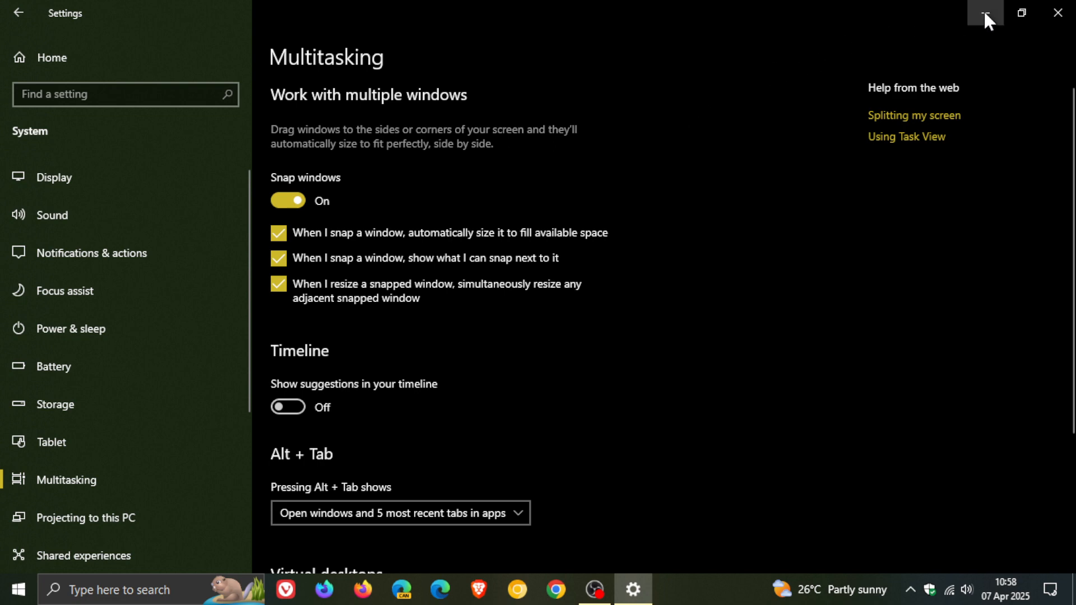
{"action": "left_click", "coordinate": [1059, 13]}
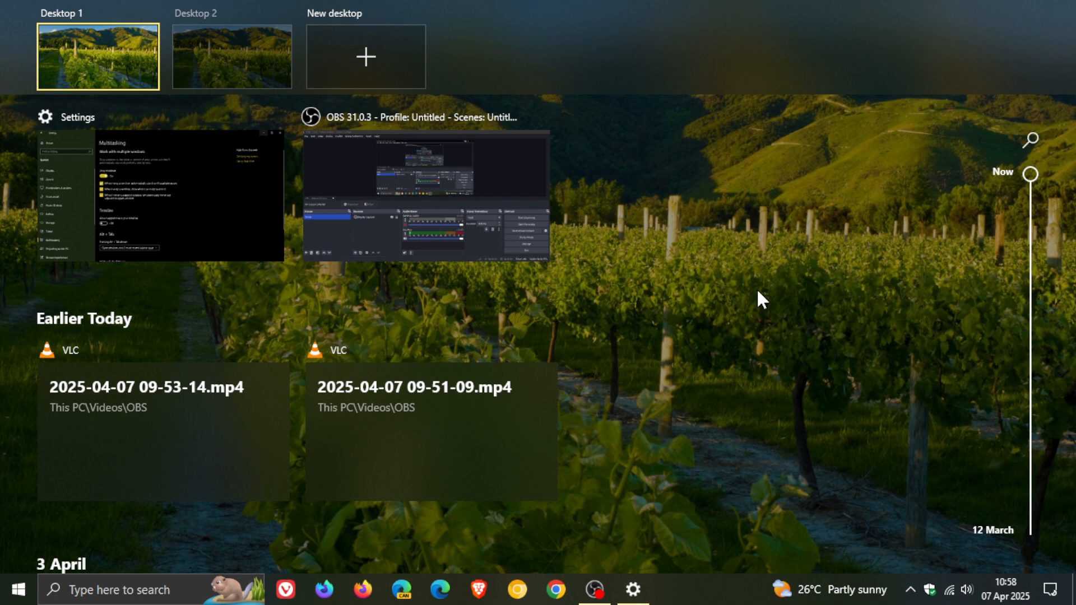
{"action": "mouse_move", "coordinate": [115, 74]}
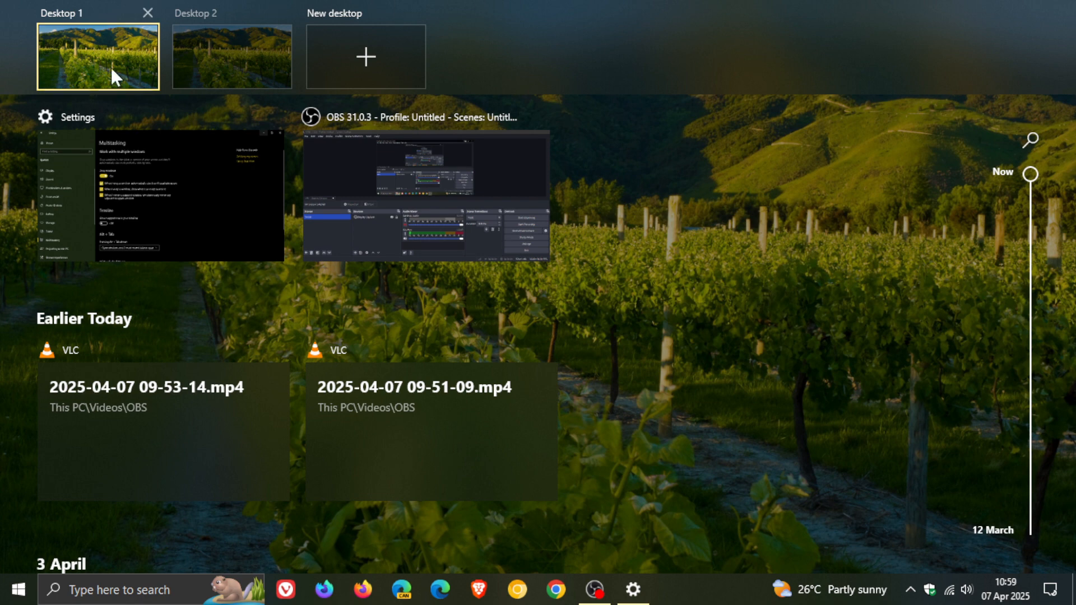
{"action": "mouse_move", "coordinate": [823, 234]}
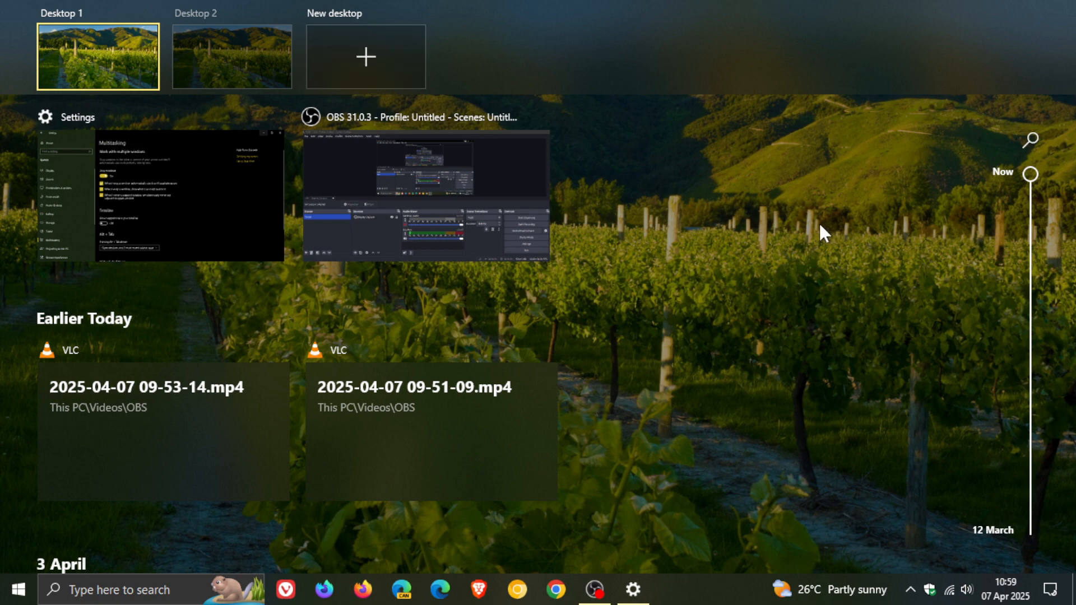
{"action": "mouse_move", "coordinate": [803, 232]}
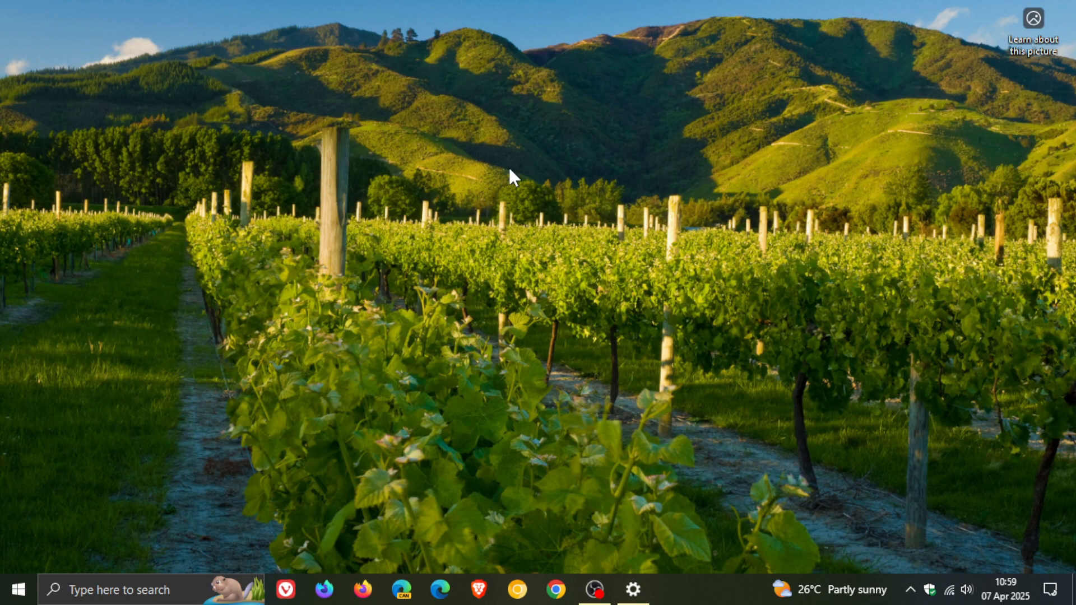
{"action": "mouse_move", "coordinate": [615, 233]}
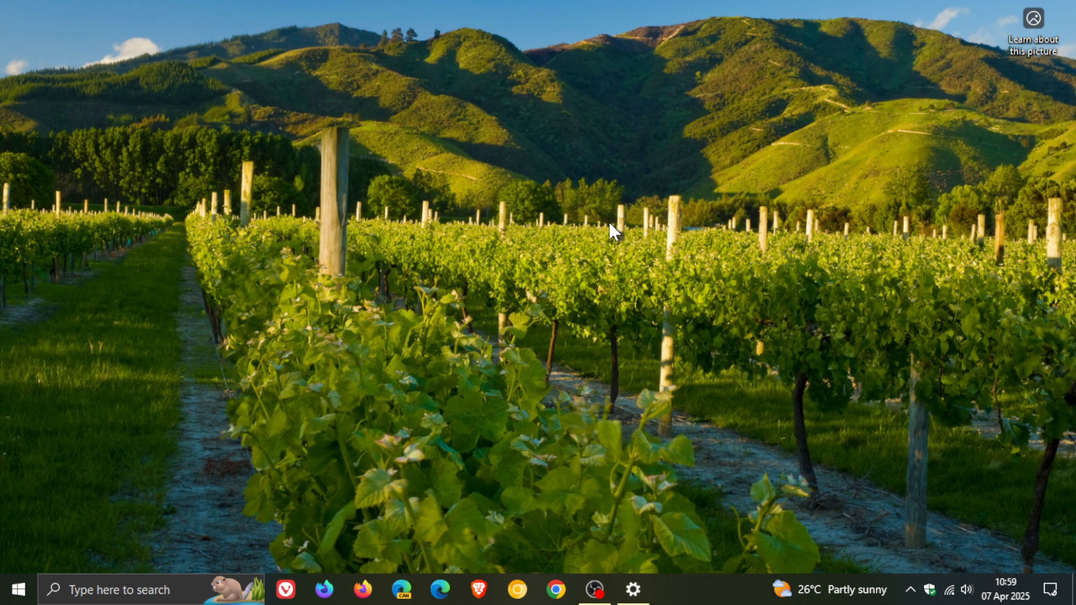
{"action": "mouse_move", "coordinate": [842, 517]}
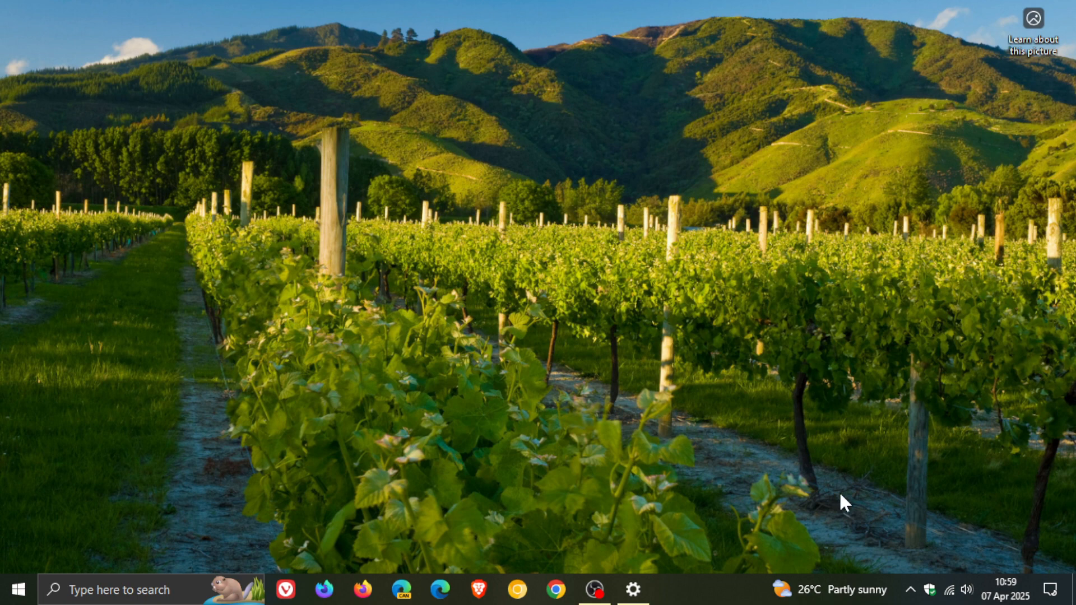
{"action": "left_click", "coordinate": [816, 590]}
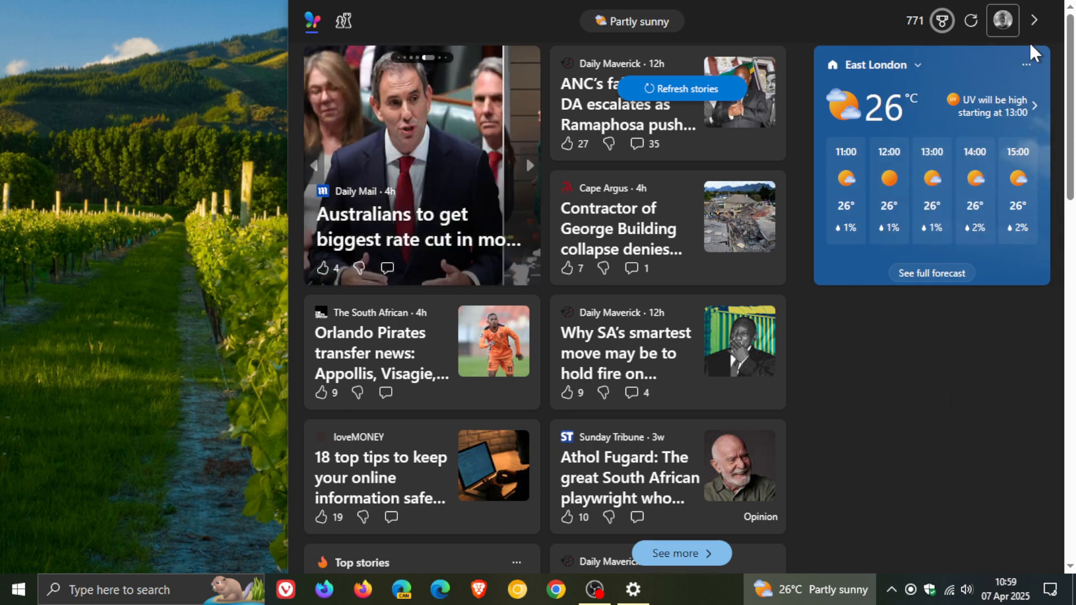
{"action": "left_click", "coordinate": [1004, 18]}
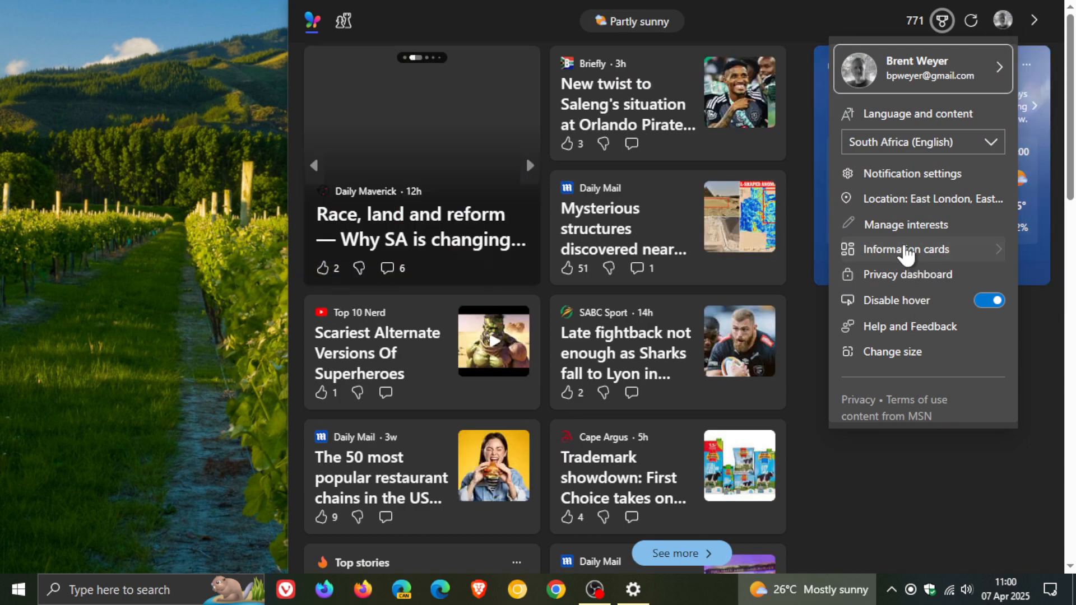
{"action": "left_click", "coordinate": [906, 249]}
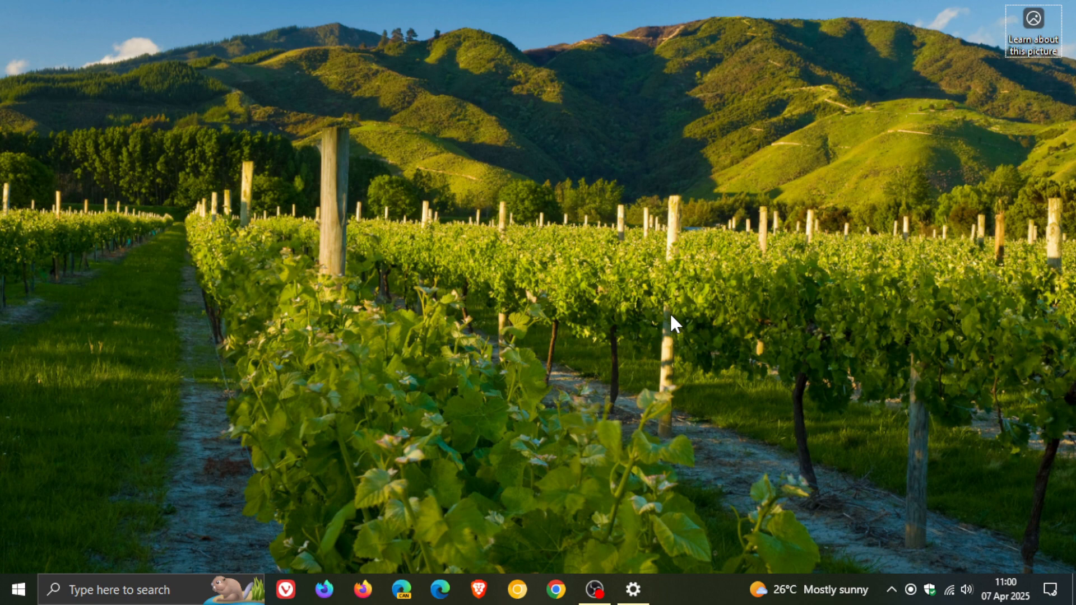
{"action": "mouse_move", "coordinate": [511, 337]}
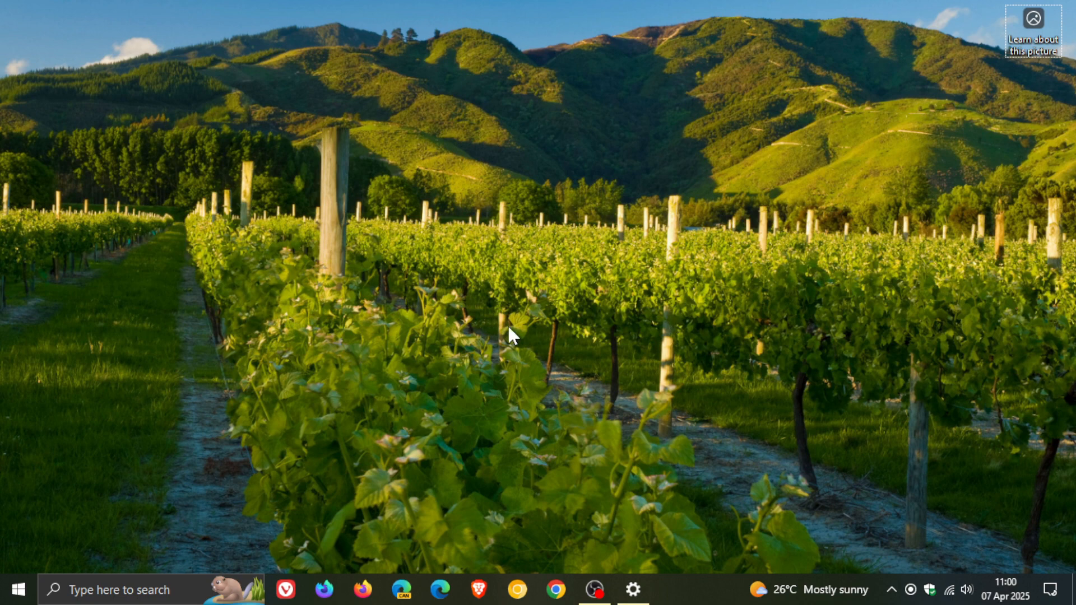
- Launch the Clock app from the Start app list onto its Focus sessions page
{"action": "left_click", "coordinate": [21, 589]}
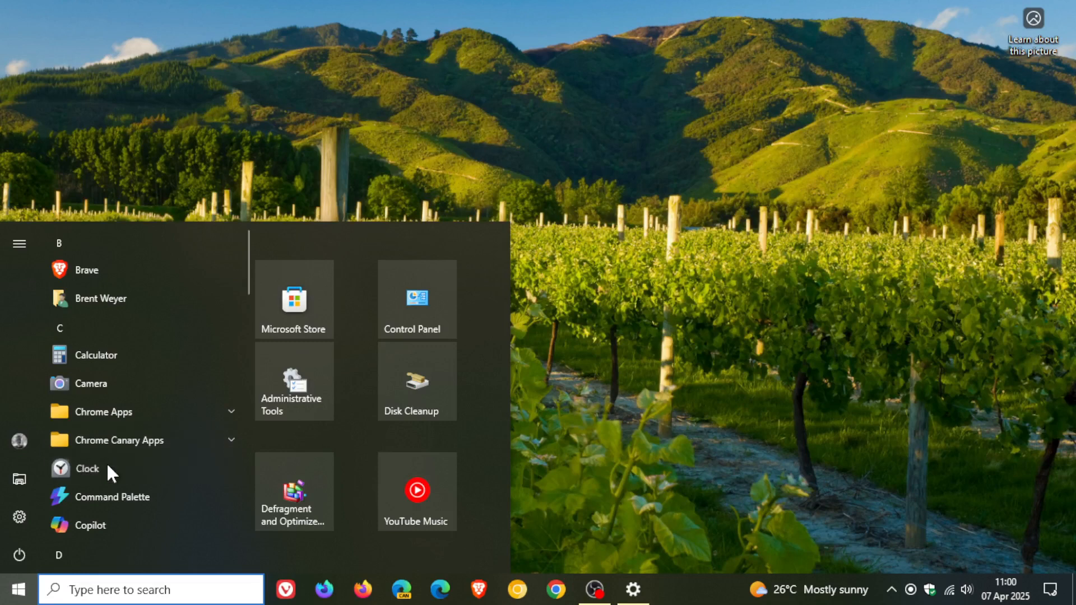
{"action": "left_click", "coordinate": [87, 469]}
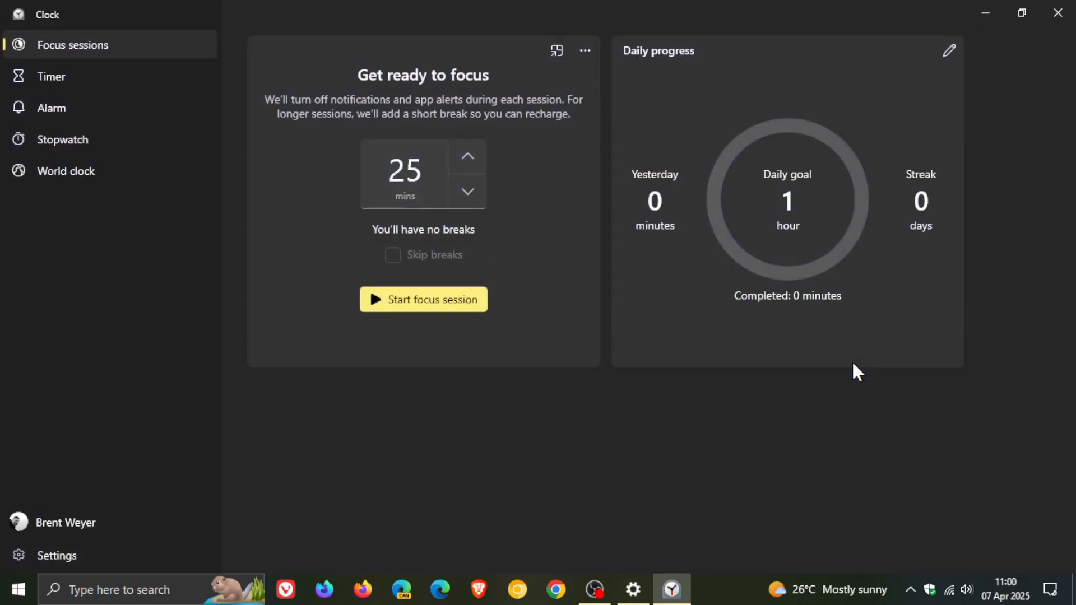
{"action": "mouse_move", "coordinate": [298, 168]}
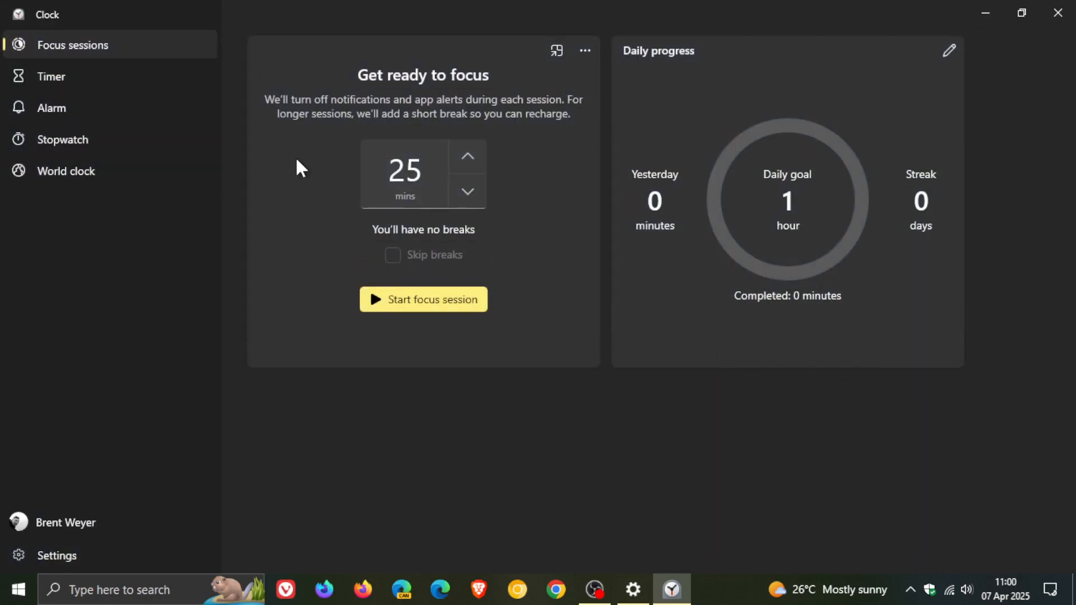
{"action": "mouse_move", "coordinate": [615, 229]}
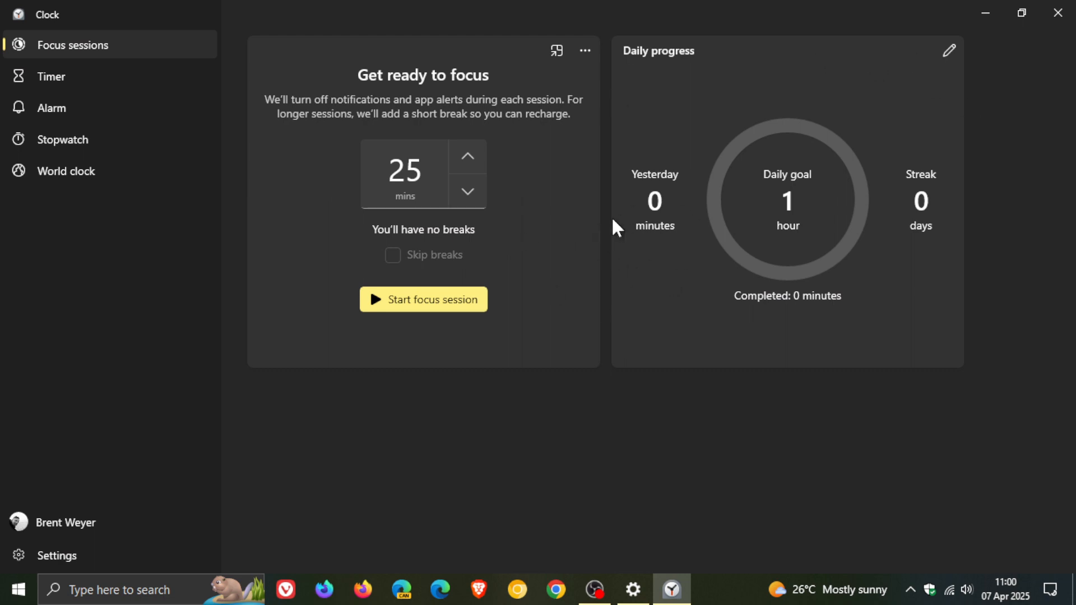
{"action": "mouse_move", "coordinate": [999, 94]}
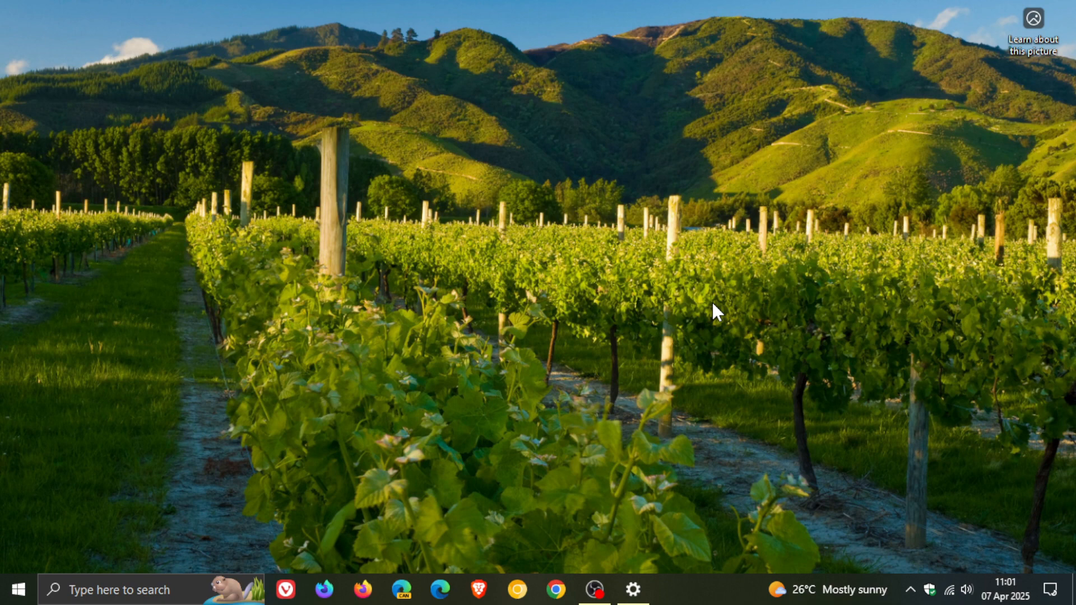
{"action": "mouse_move", "coordinate": [603, 554]}
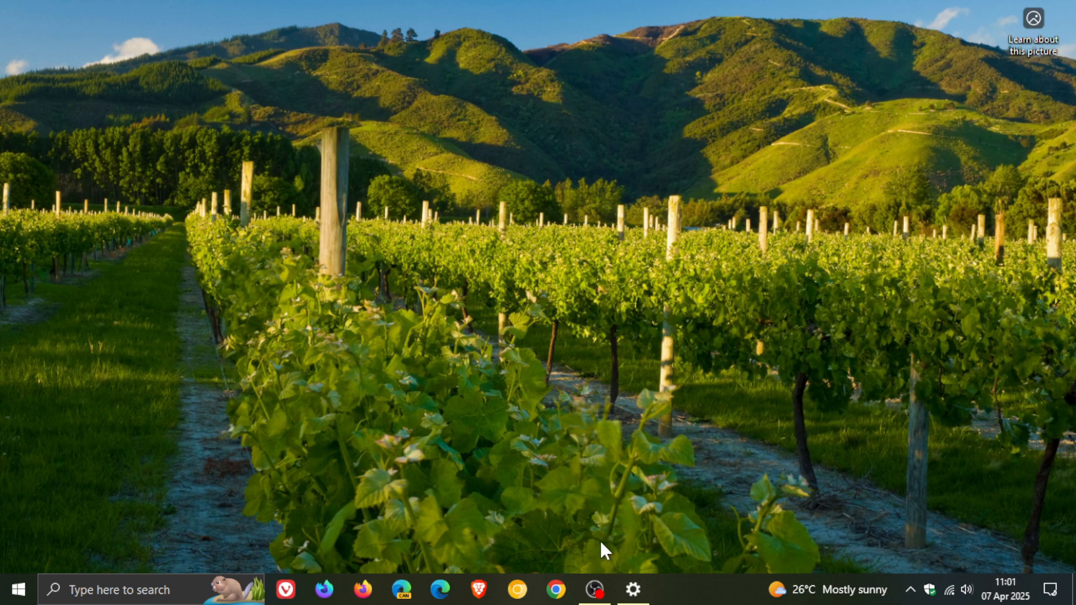
- Reach Accounts > Sign-in options showing Windows Hello PIN and Security Key
{"action": "left_click", "coordinate": [635, 588]}
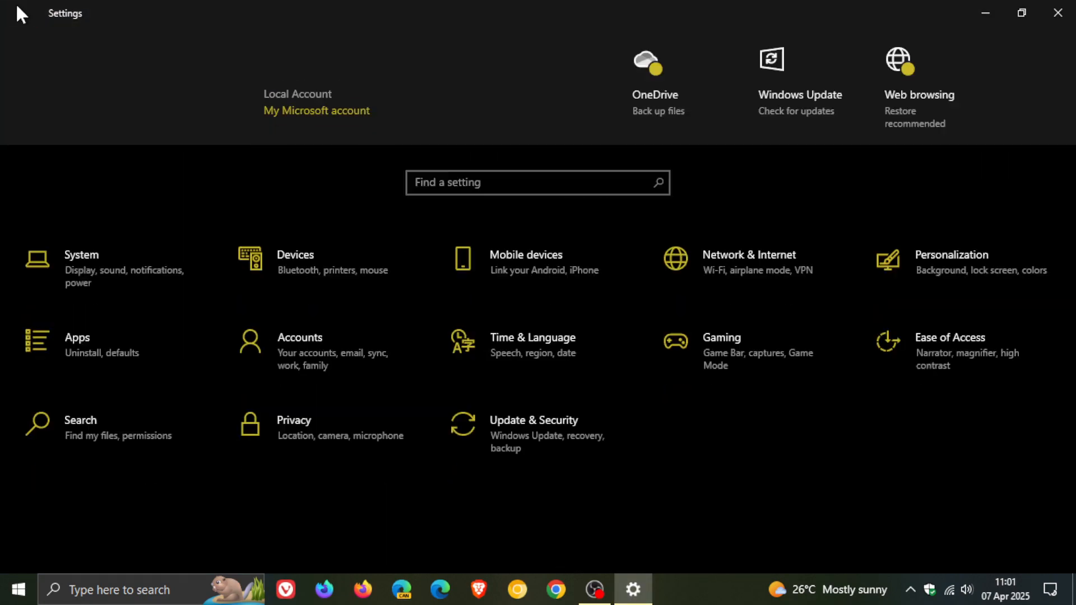
{"action": "left_click", "coordinate": [299, 338]}
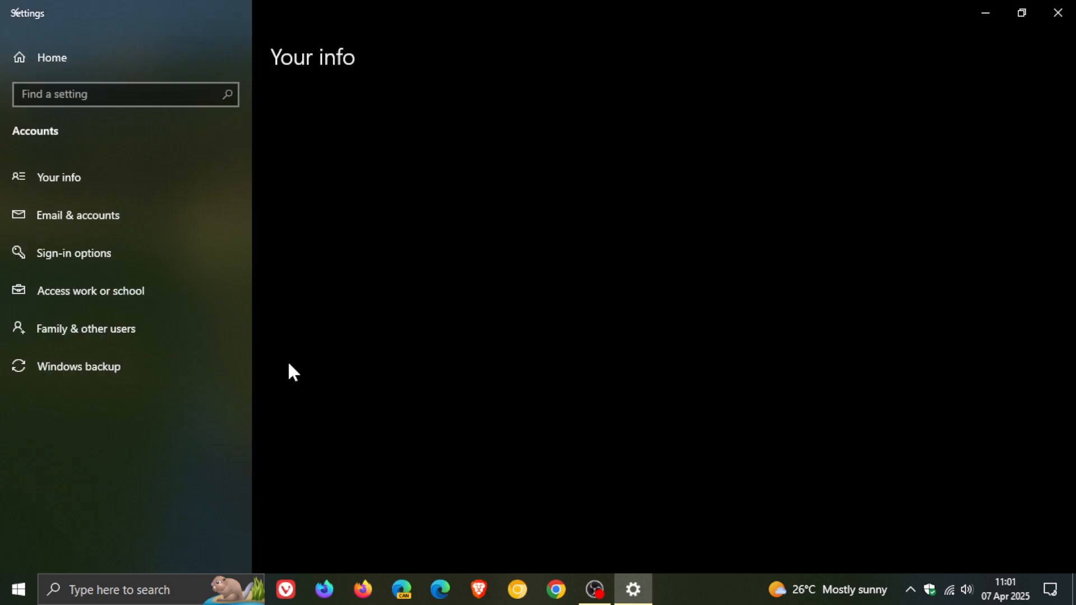
{"action": "left_click", "coordinate": [73, 254]}
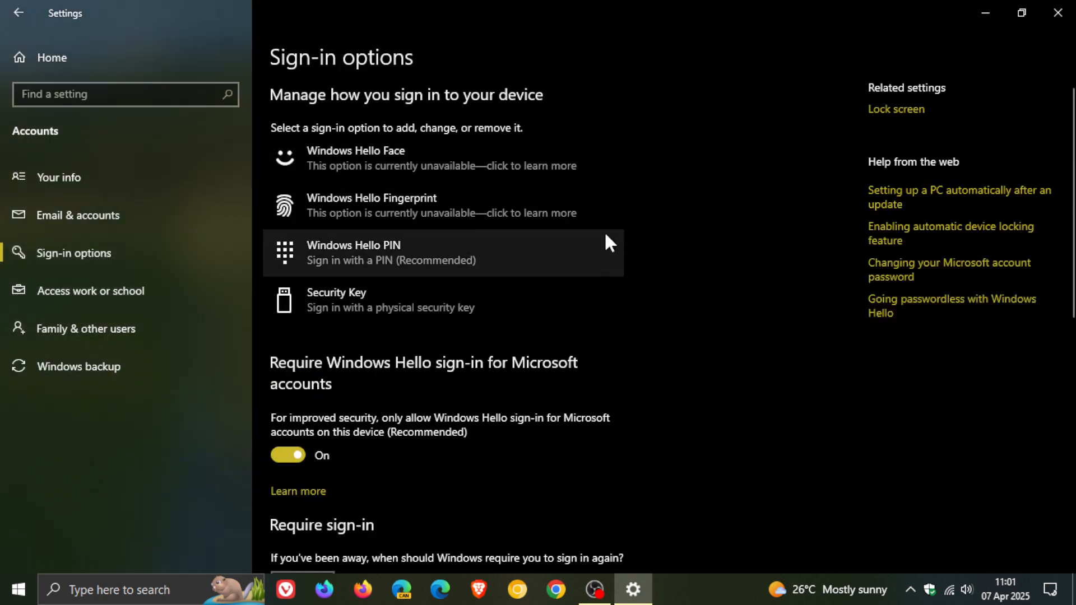
{"action": "mouse_move", "coordinate": [375, 174]}
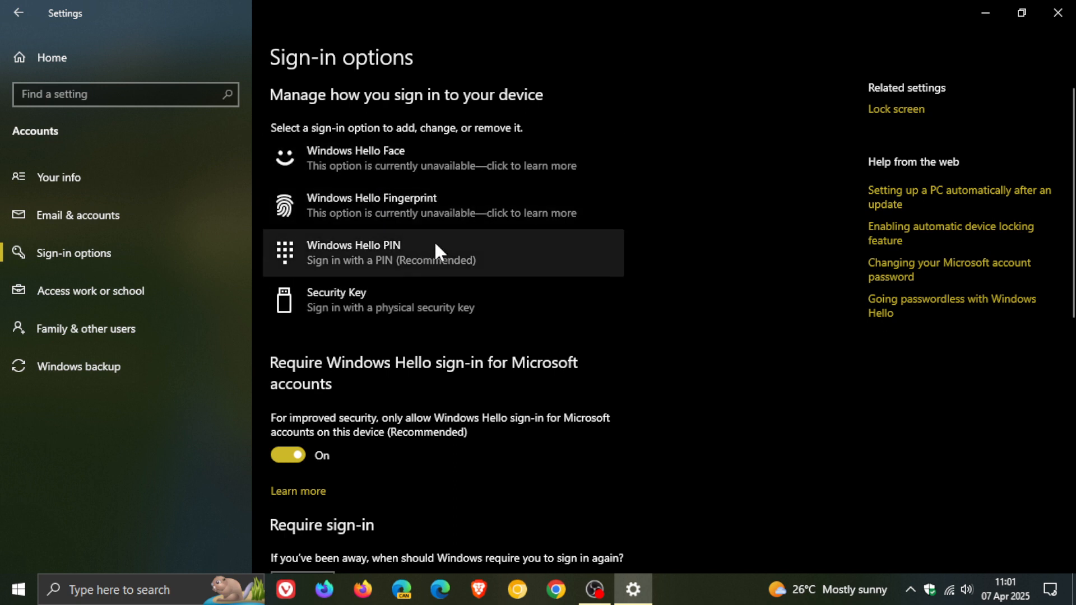
{"action": "mouse_move", "coordinate": [780, 270]}
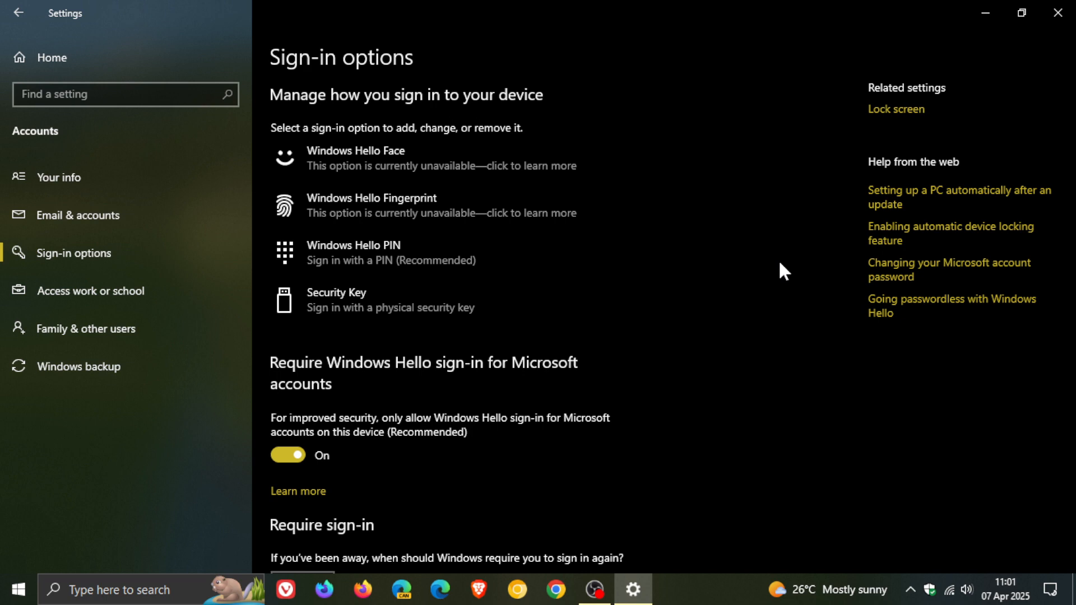
{"action": "mouse_move", "coordinate": [774, 269]}
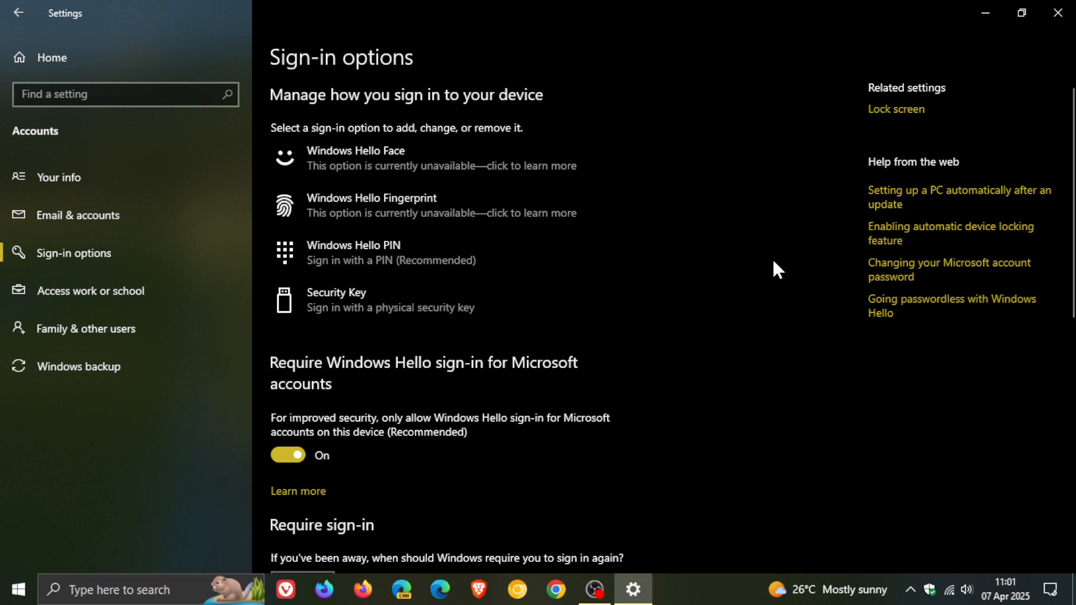
- Go Home > Personalization > Colors and pick Dark from the colour-mode list
{"action": "left_click", "coordinate": [20, 14]}
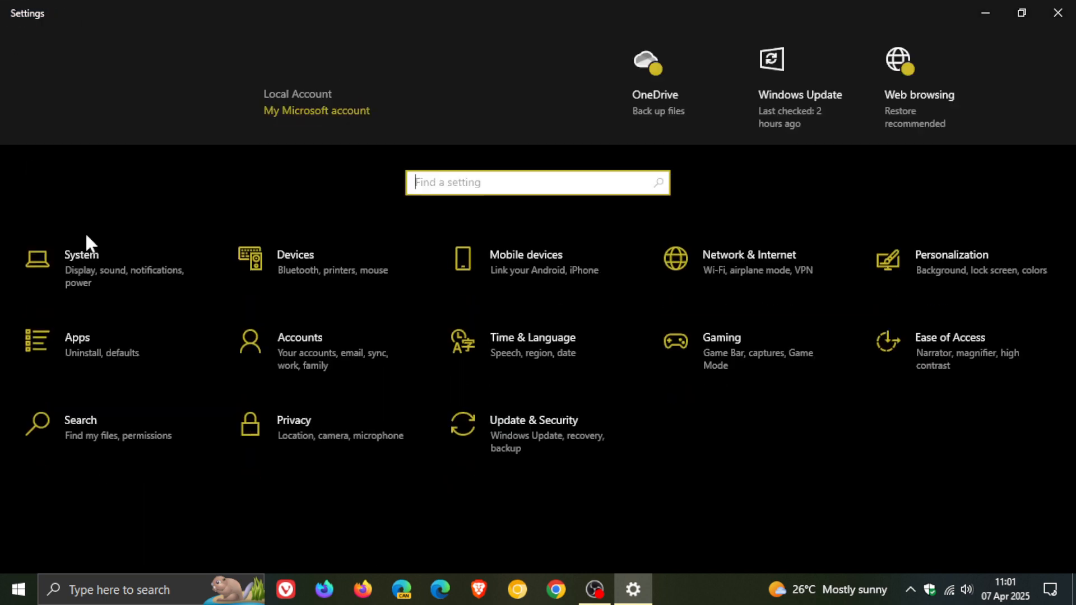
{"action": "mouse_move", "coordinate": [22, 27]}
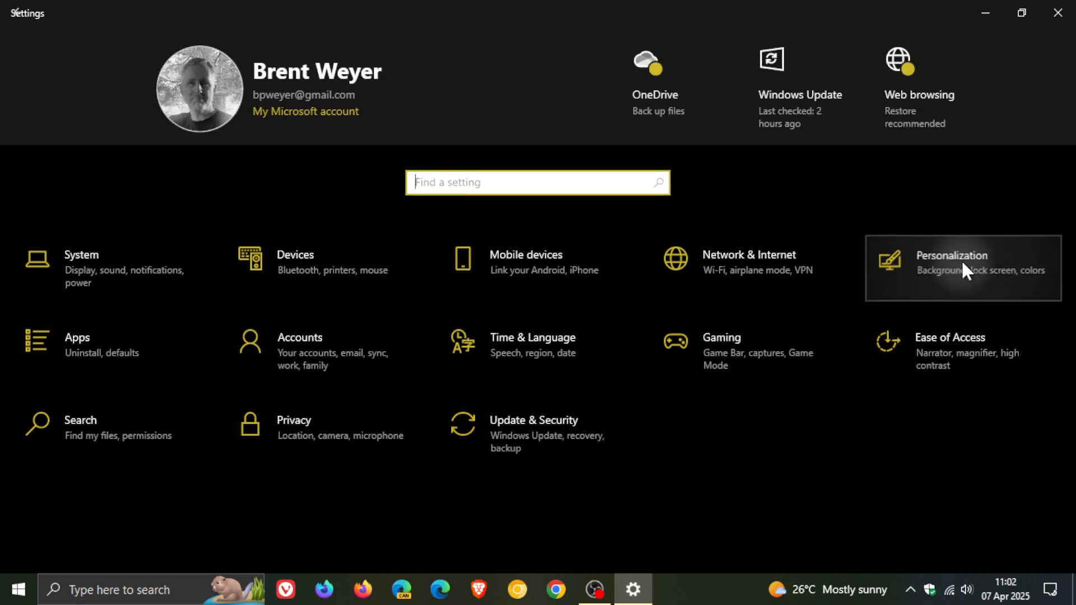
{"action": "left_click", "coordinate": [963, 270]}
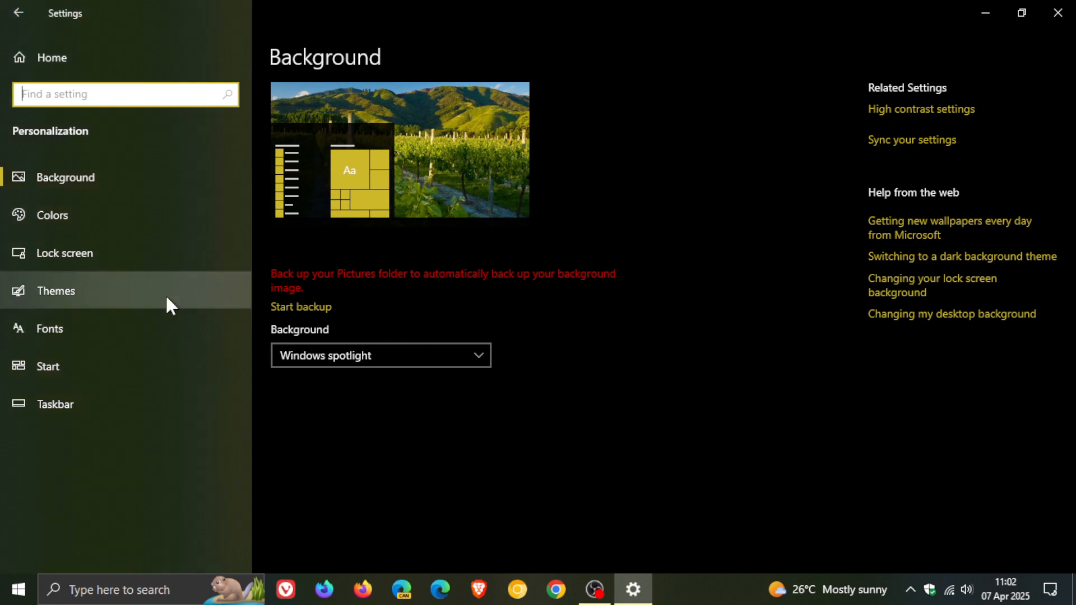
{"action": "left_click", "coordinate": [50, 215]}
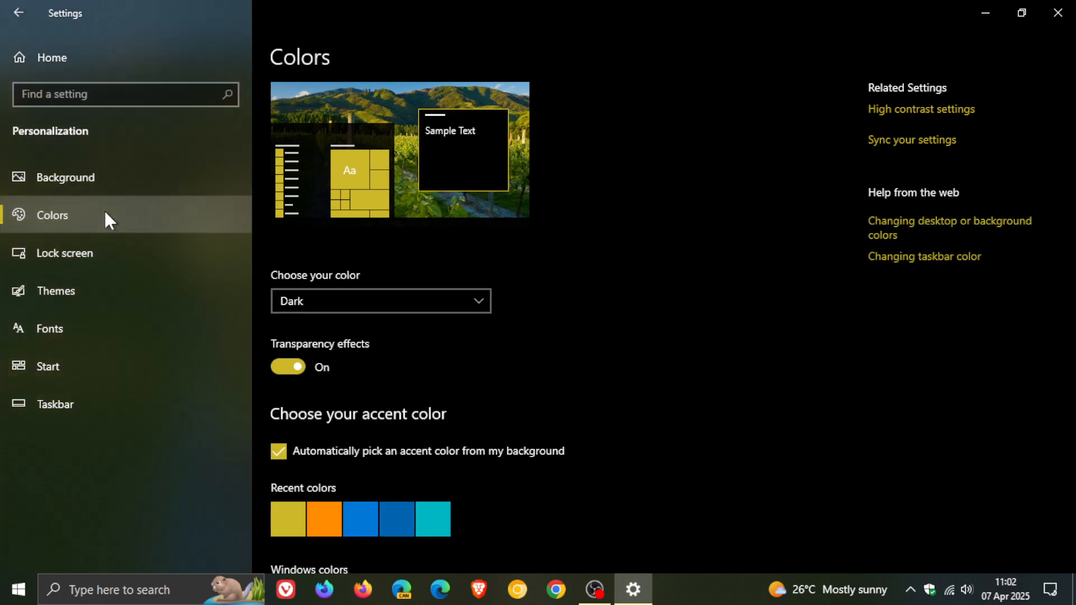
{"action": "mouse_move", "coordinate": [381, 327]}
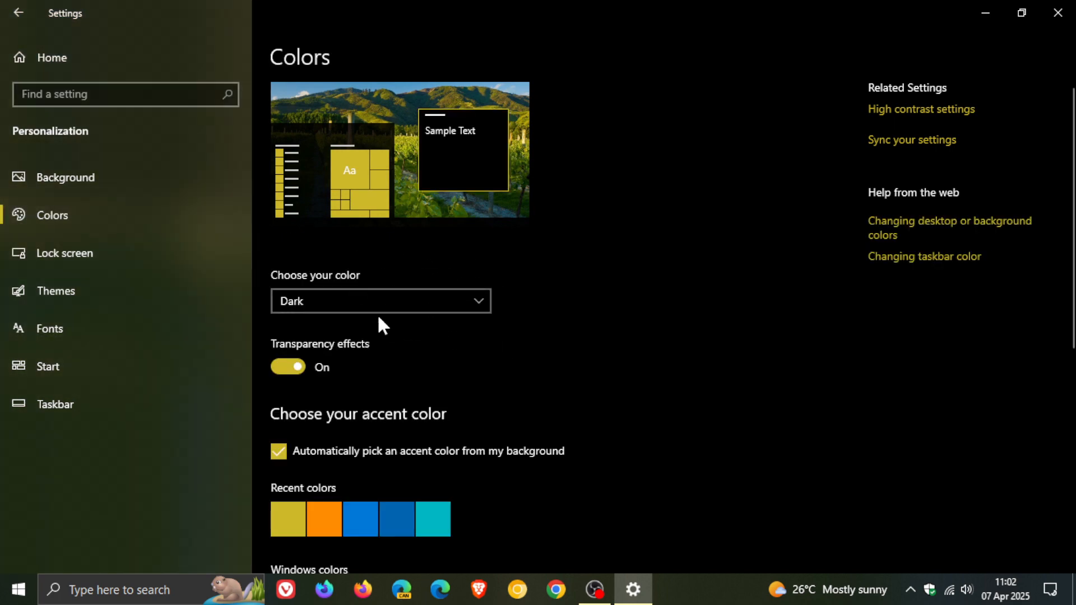
{"action": "left_click", "coordinate": [381, 300]}
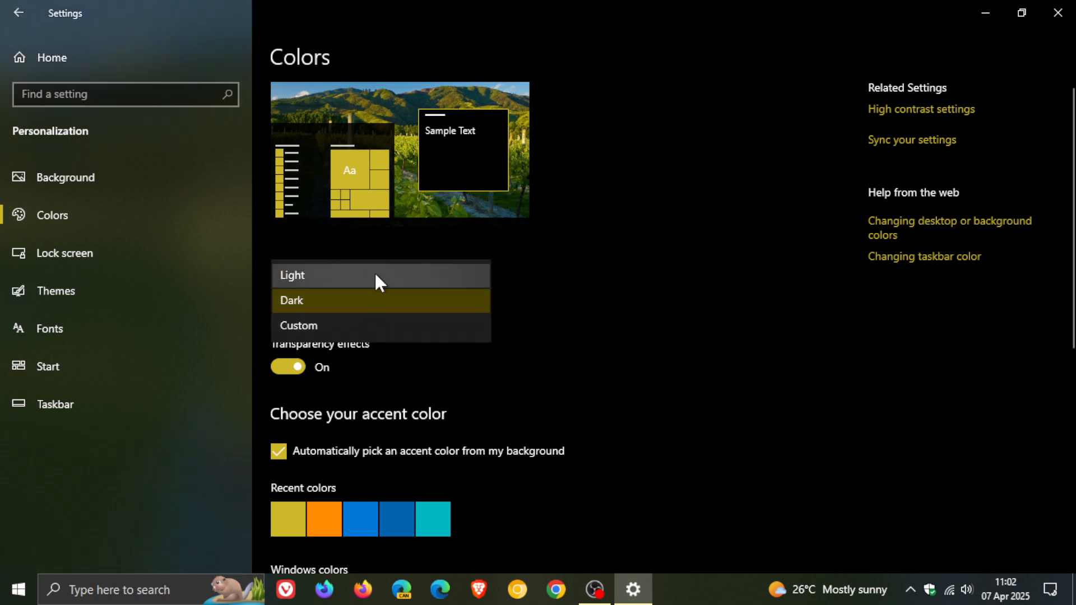
{"action": "left_click", "coordinate": [291, 300]}
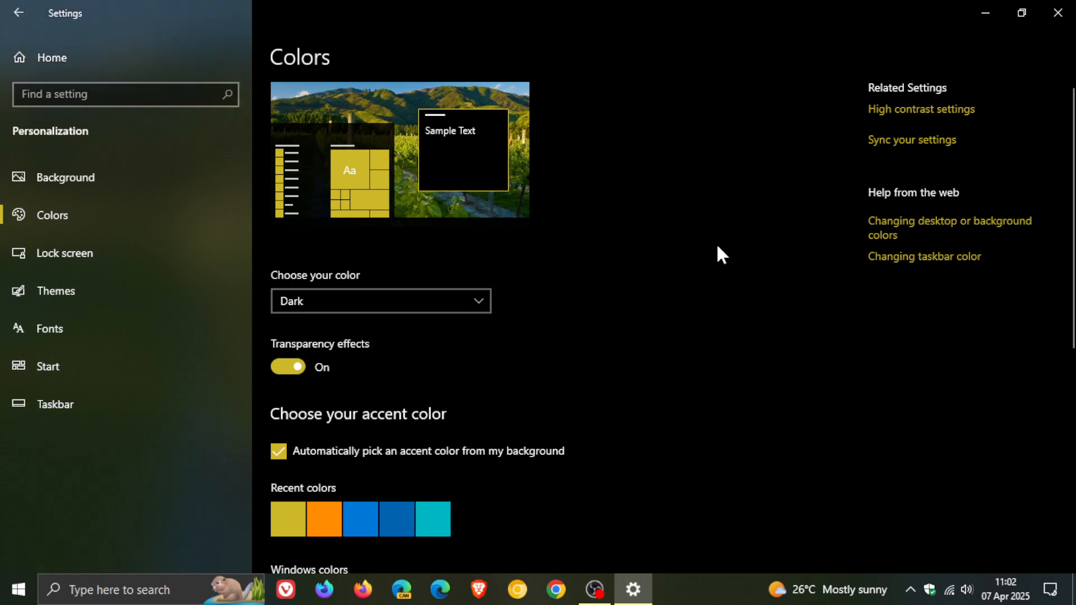
{"action": "mouse_move", "coordinate": [704, 250]}
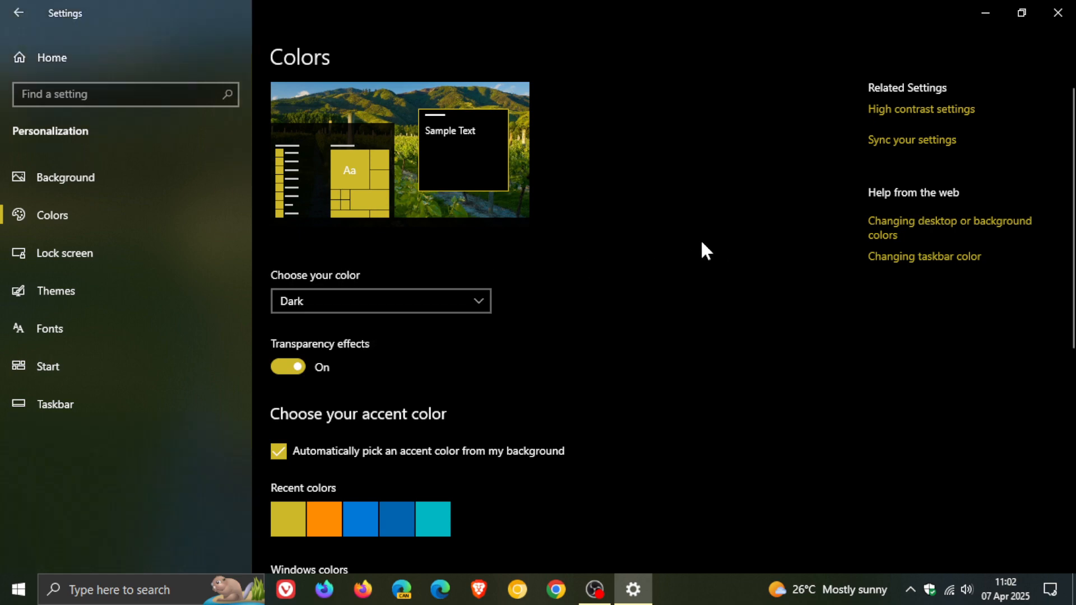
{"action": "mouse_move", "coordinate": [1033, 25]}
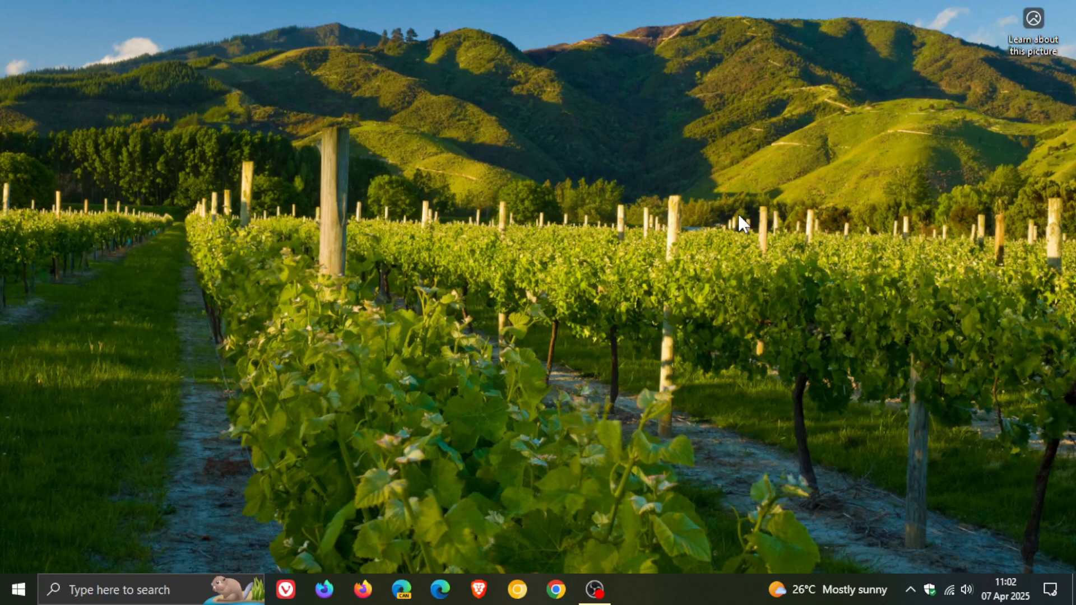
{"action": "mouse_move", "coordinate": [729, 229]}
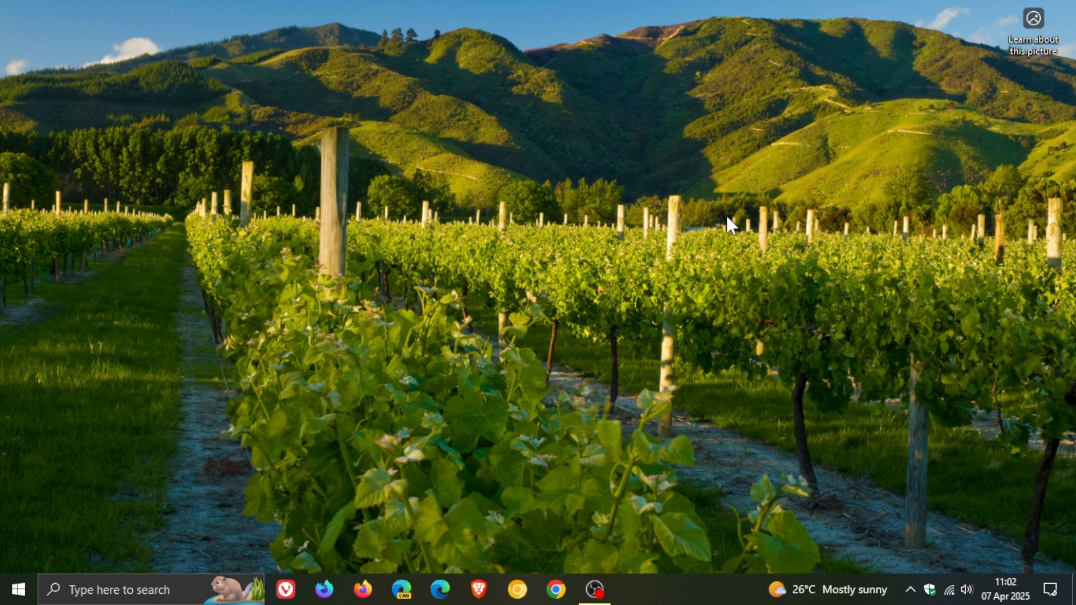
{"action": "mouse_move", "coordinate": [631, 251]}
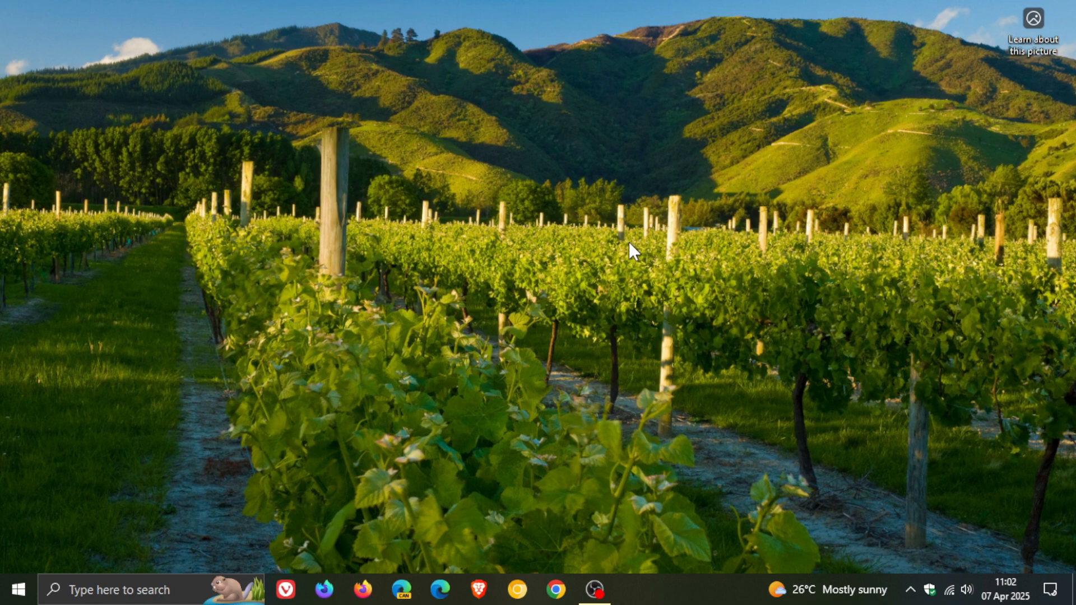